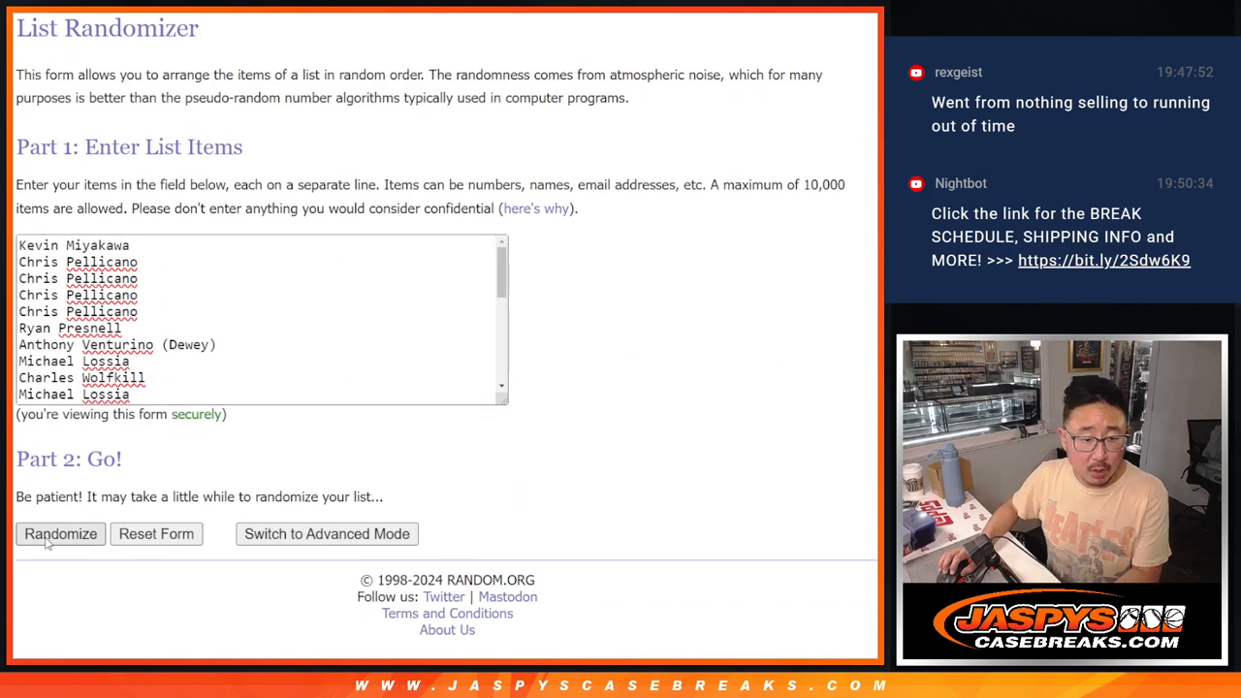
Step: Shuffle the participant name list and scroll through the randomized result
left_click(60, 534)
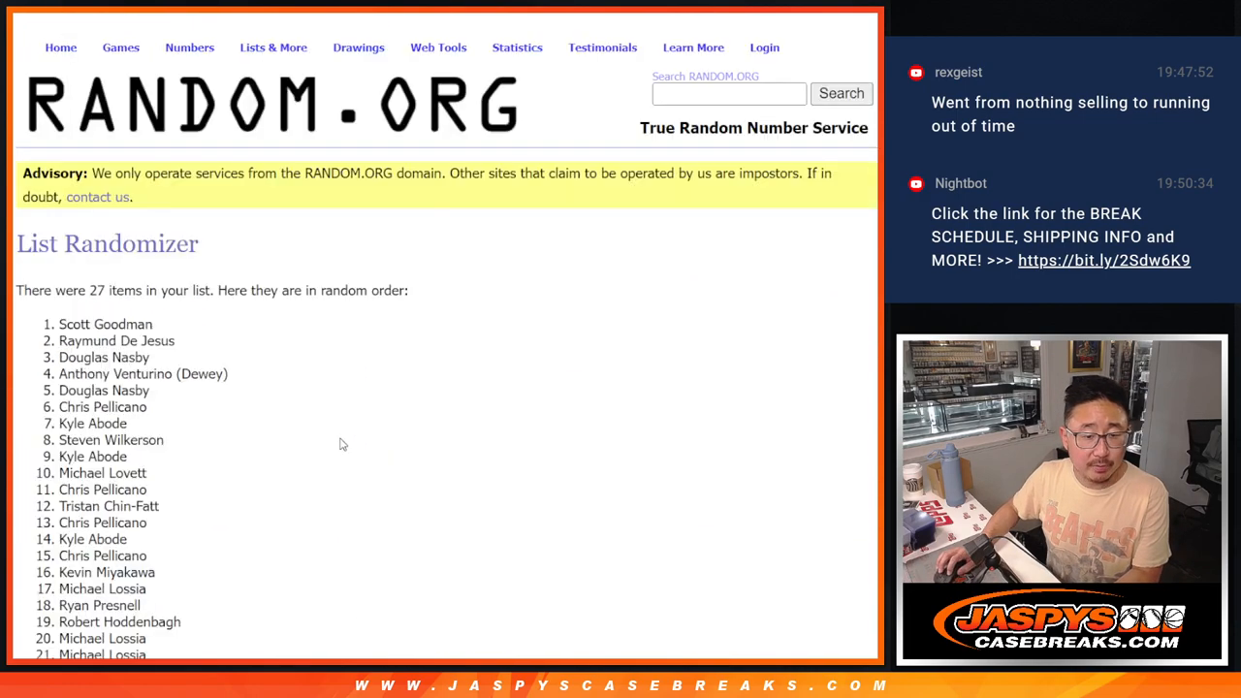
scroll("down", 3)
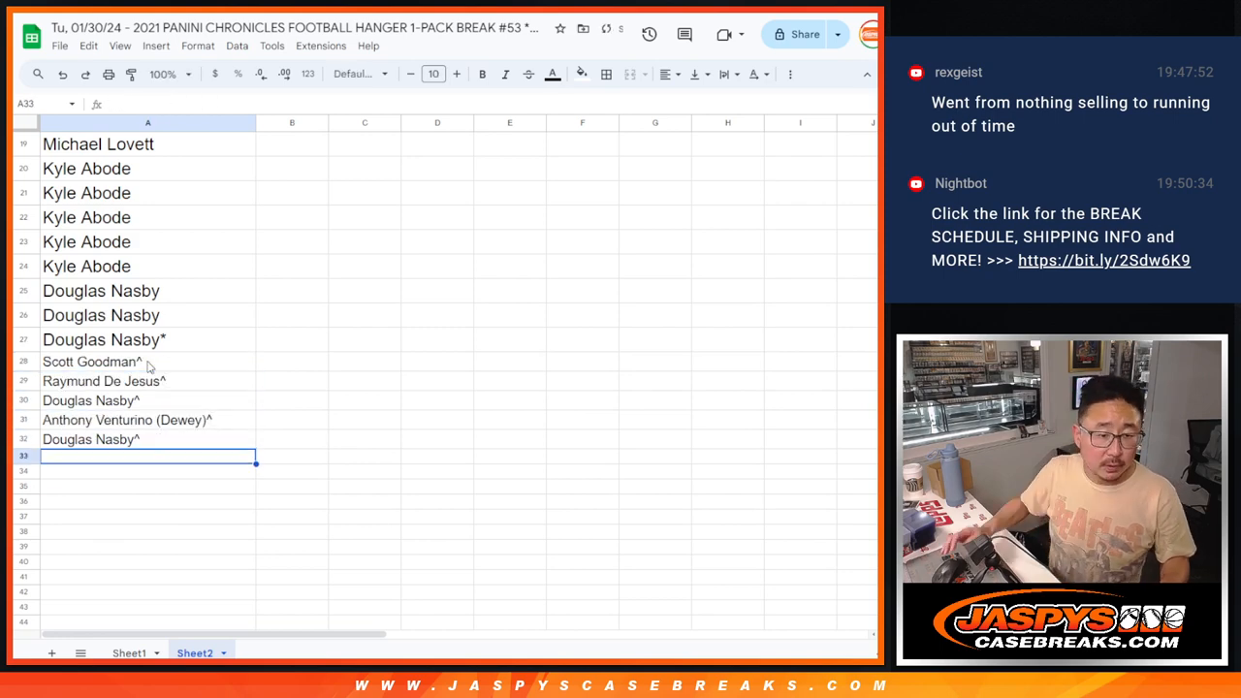
scroll("up", 3)
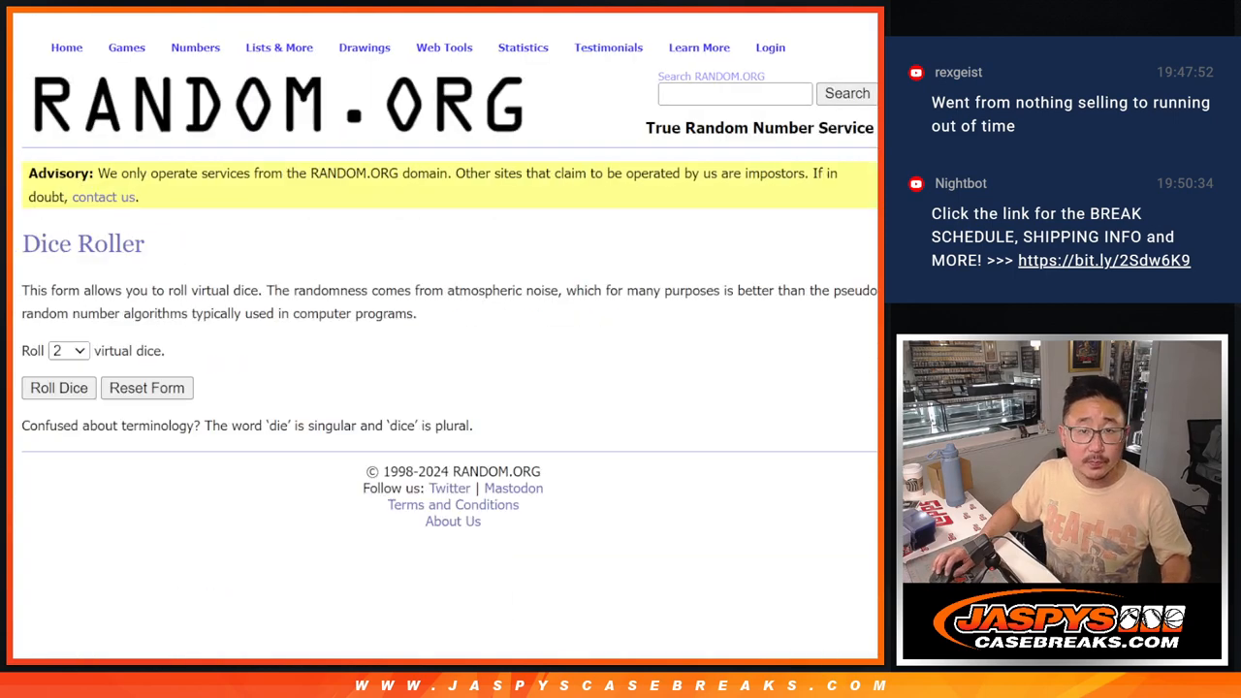
Step: Shuffle the full 32-name participant list twice, using Randomize and Again!
left_click(58, 388)
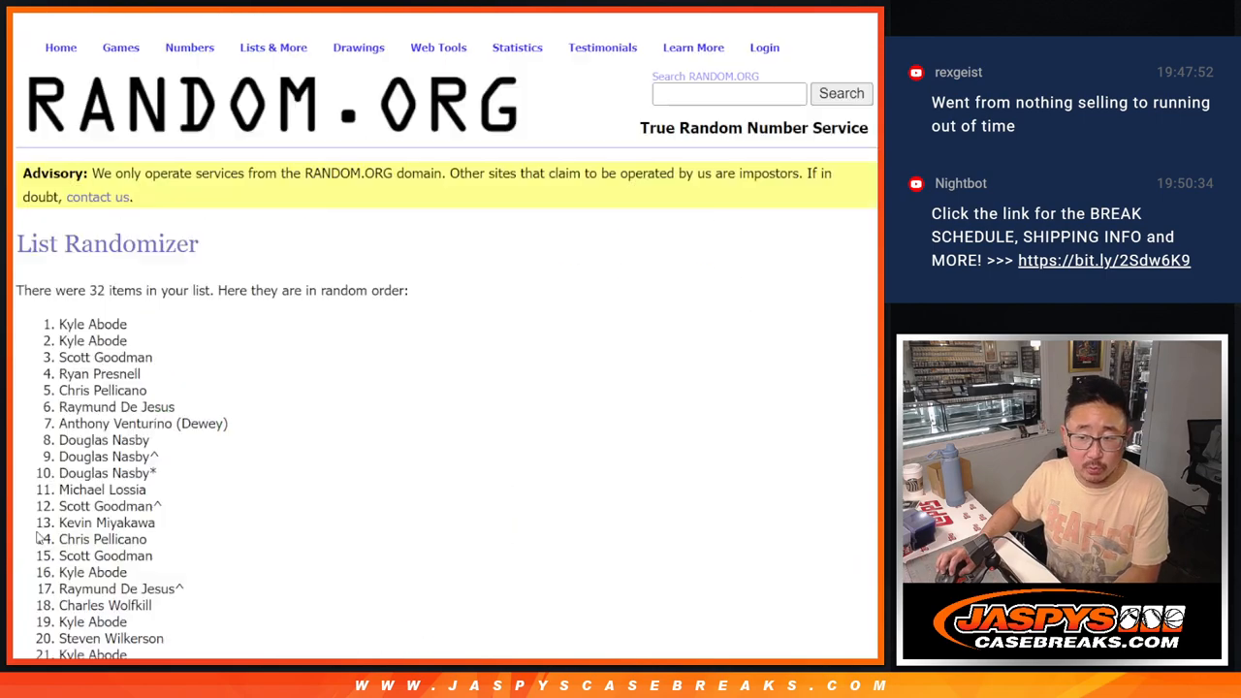
scroll("down", 3)
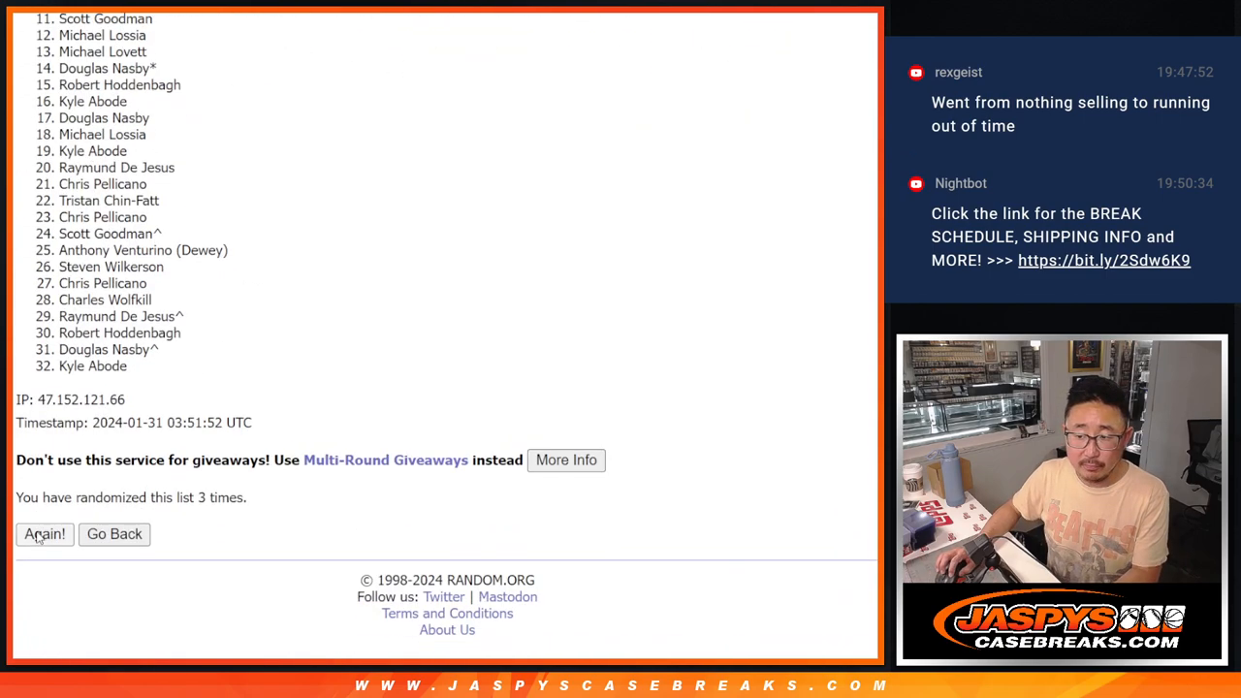
left_click(45, 535)
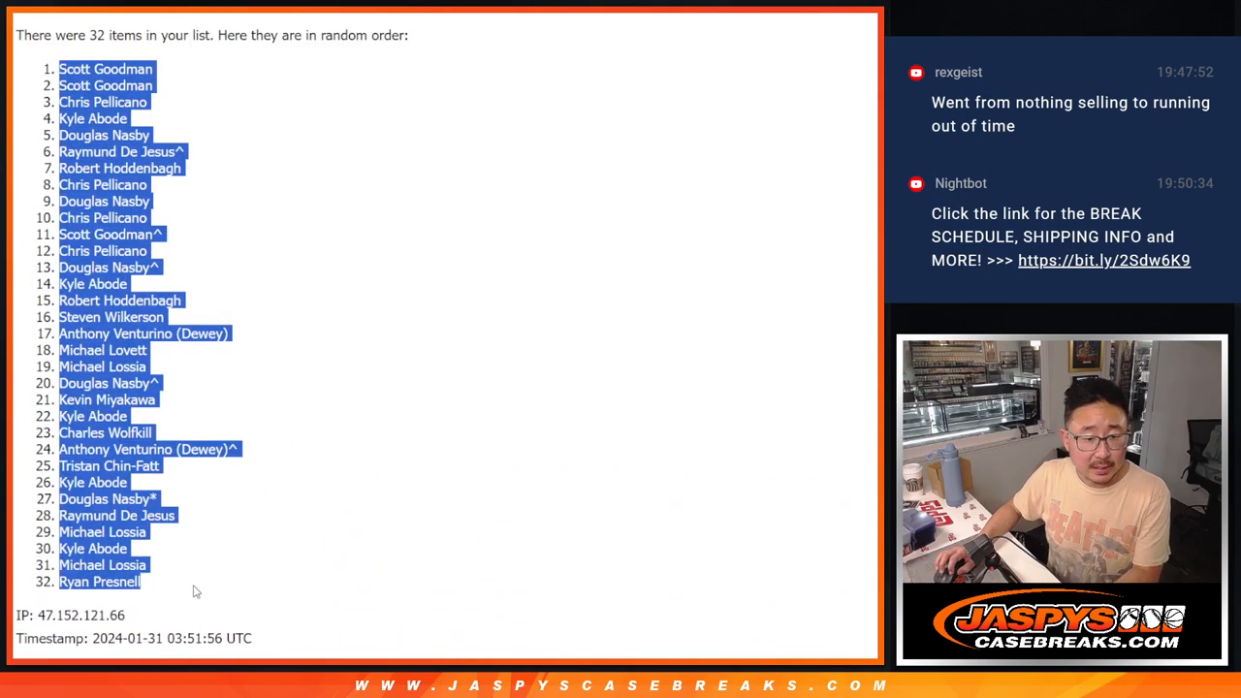
scroll("down", 3)
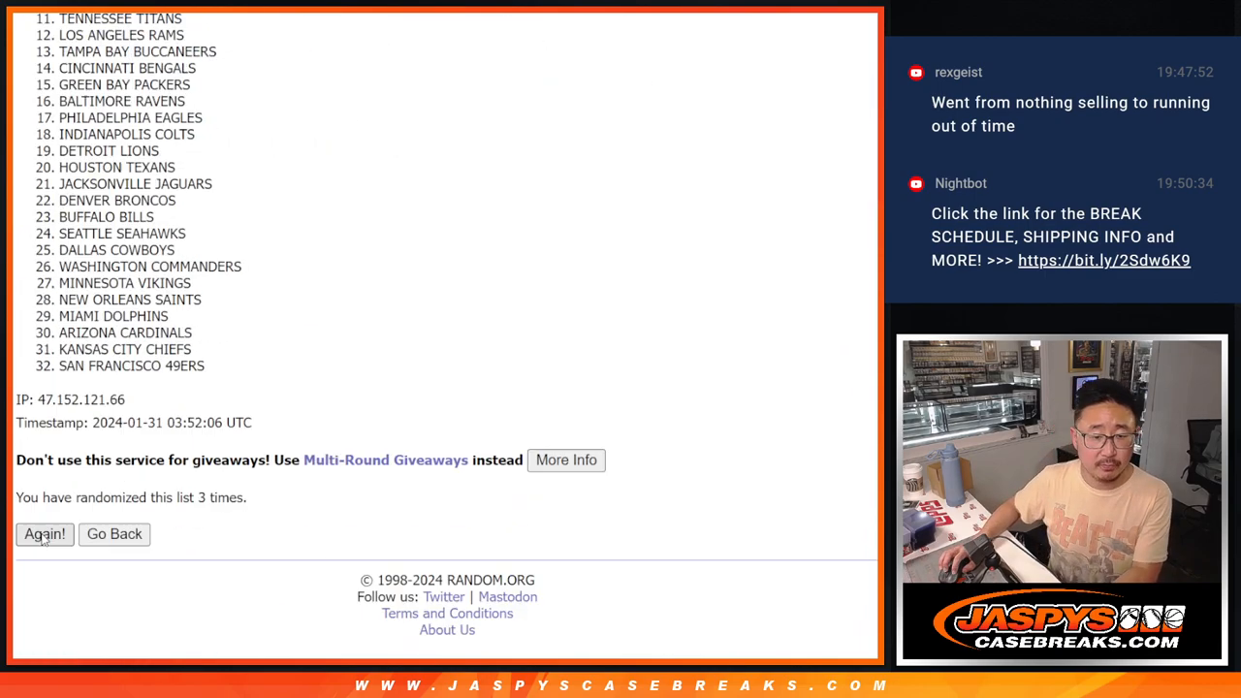
Step: Reshuffle the 32 NFL team list and review the new order
left_click(45, 534)
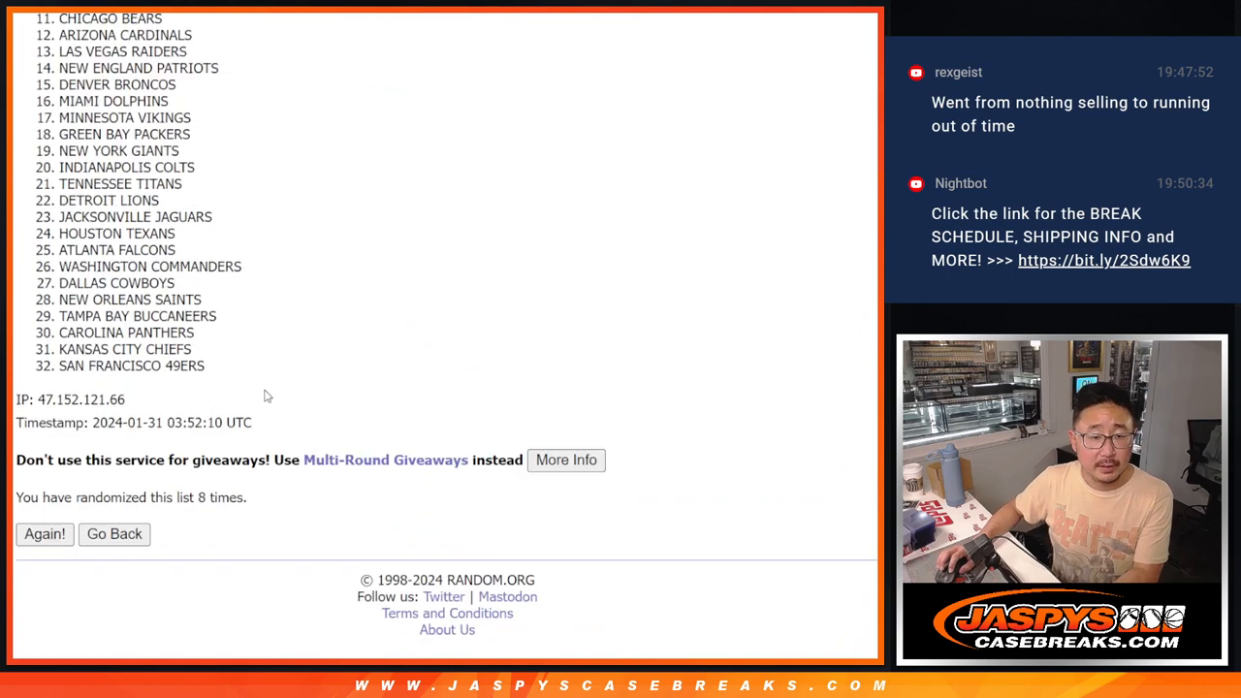
scroll("up", 3)
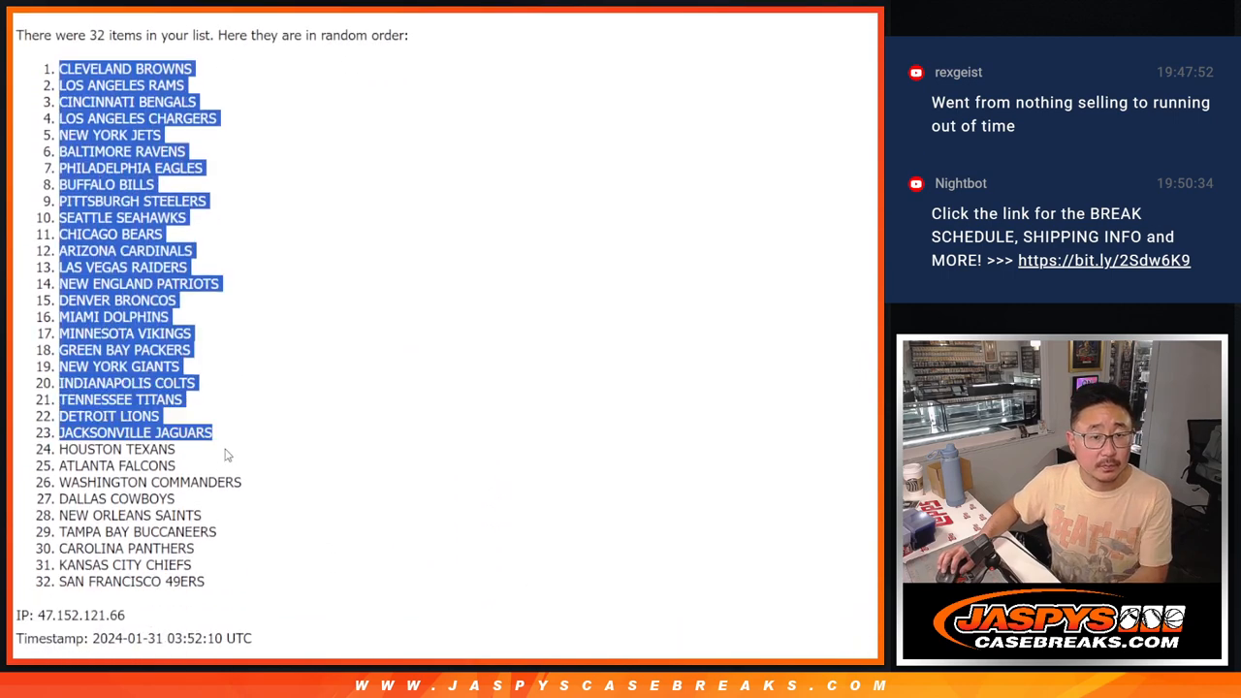
scroll("down", 3)
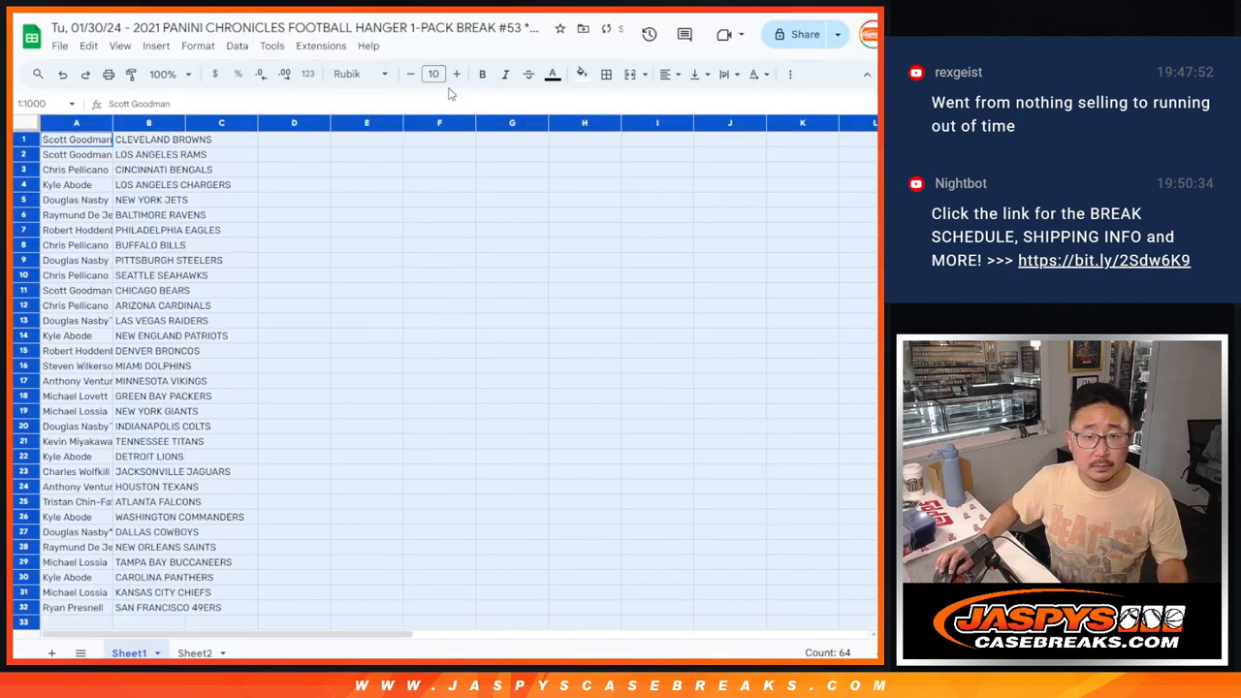
Step: Set the name and team columns to 12-point text, zoom in, and widen the team column
left_click(165, 74)
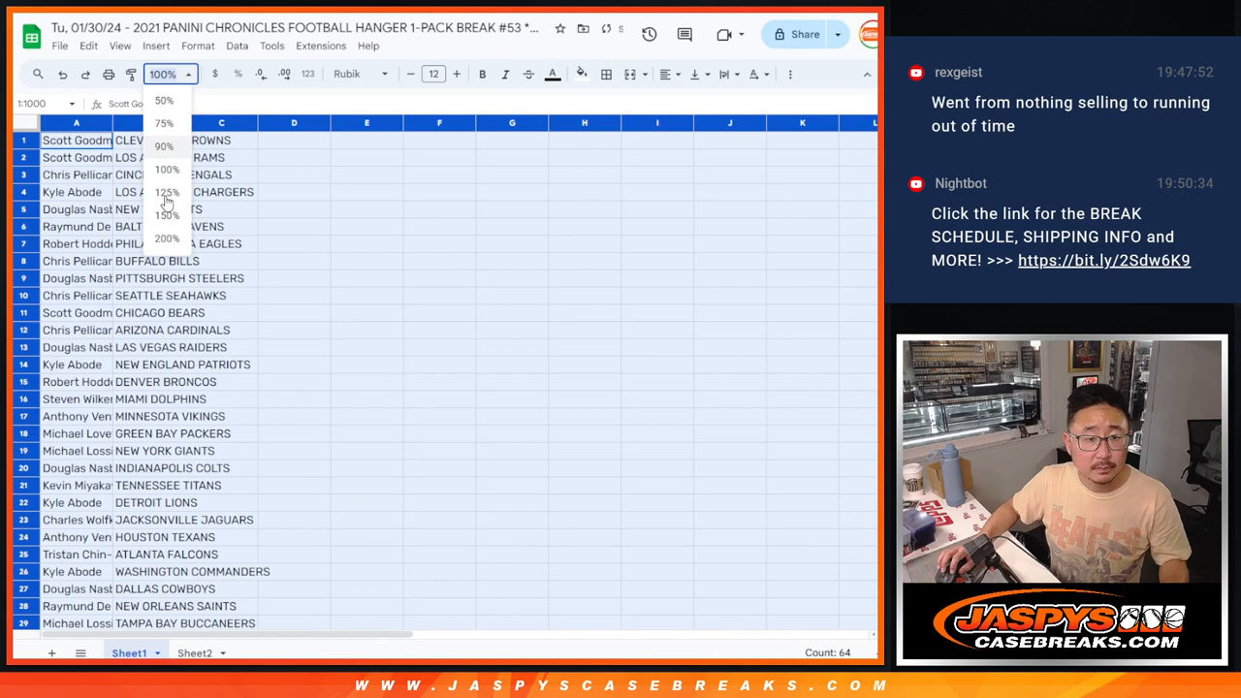
left_click(166, 215)
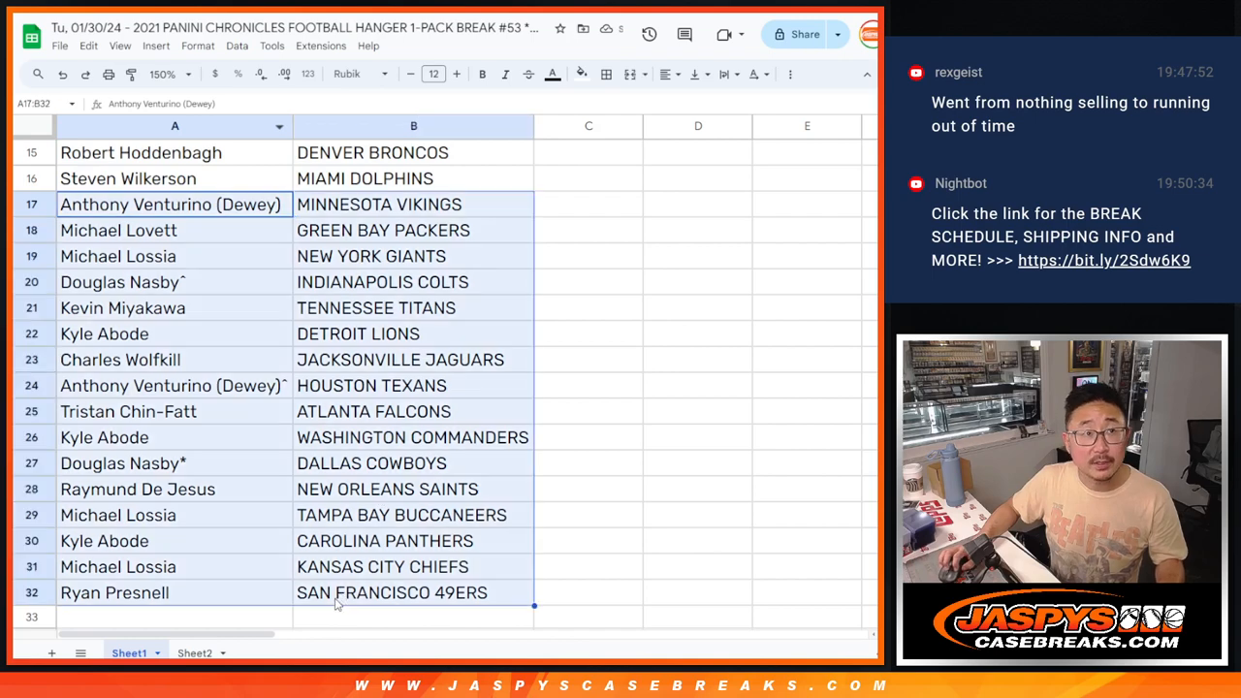
left_click(185, 73)
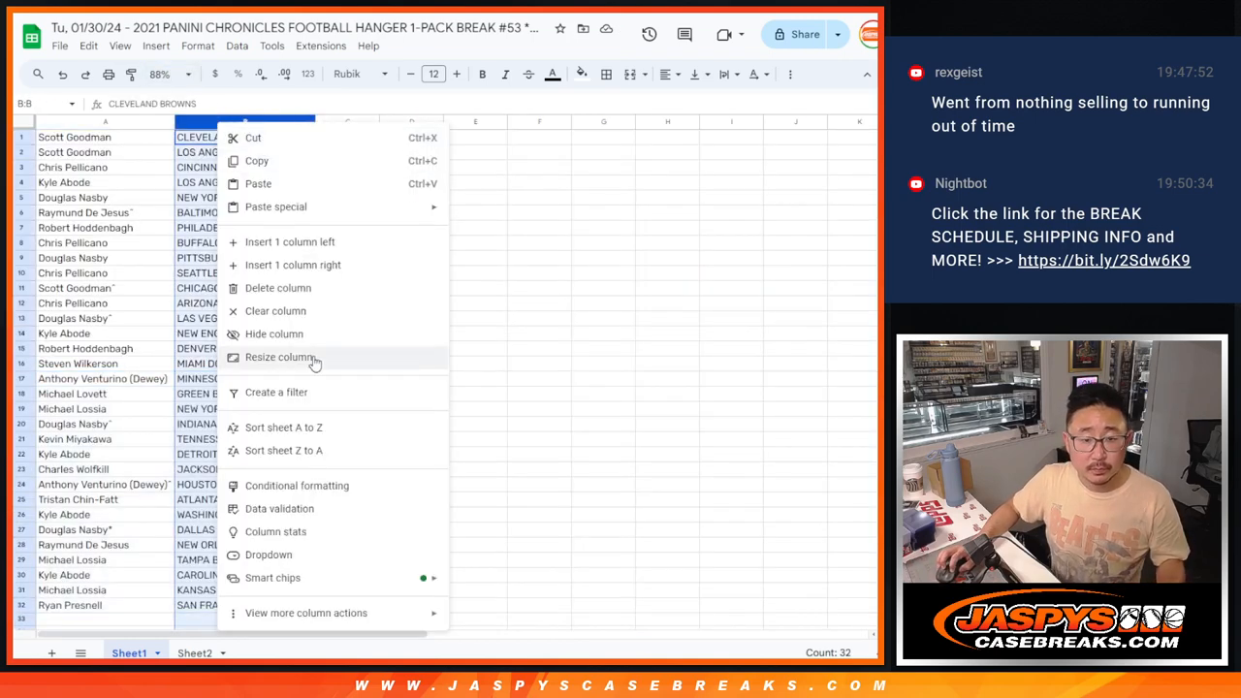
left_click(283, 427)
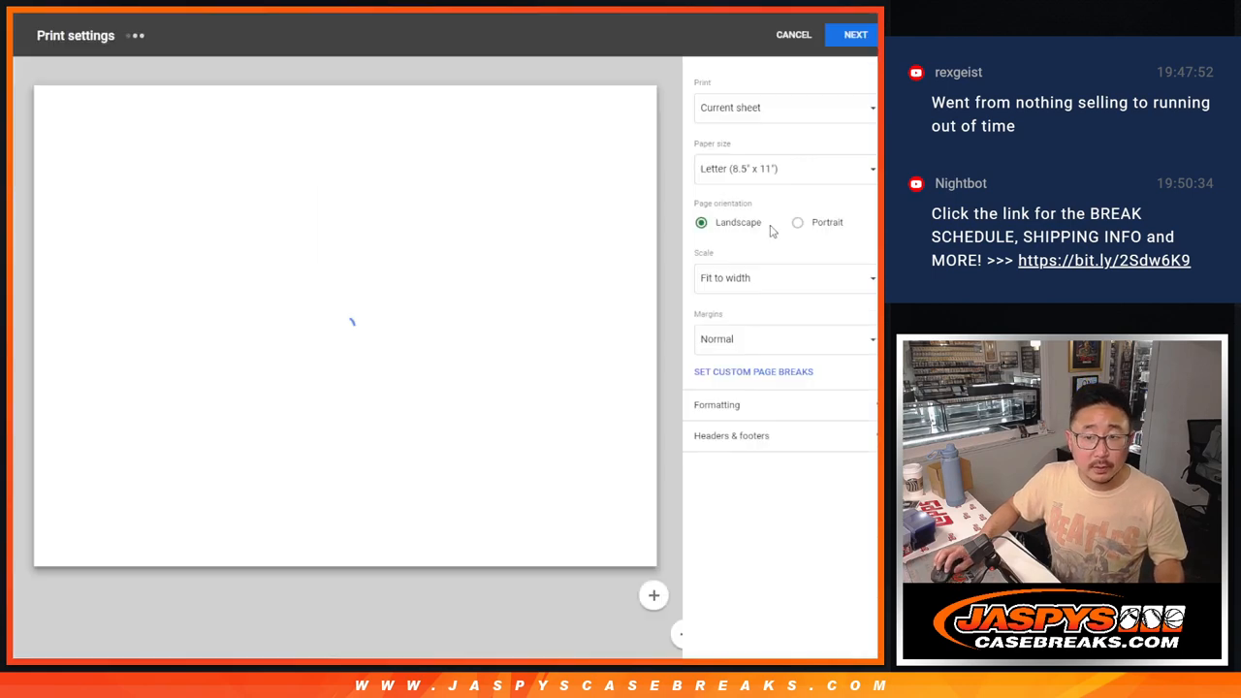
Step: Choose portrait orientation and continue to printing the pairing table
left_click(797, 222)
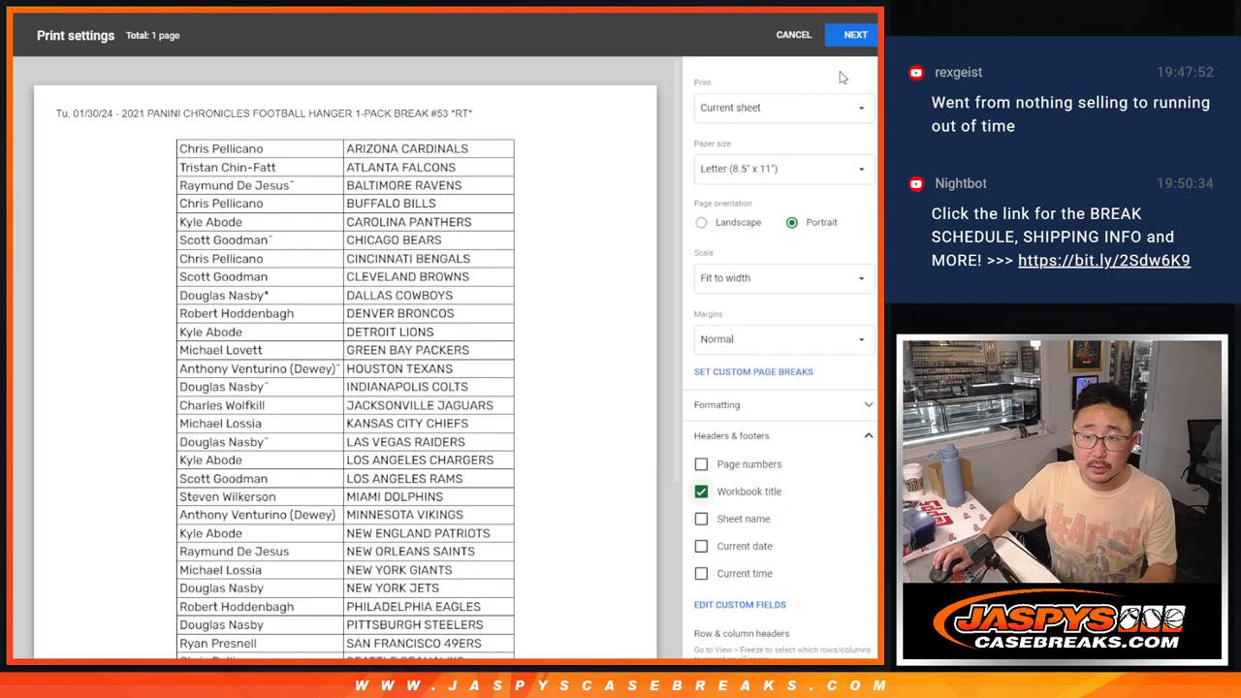
left_click(794, 35)
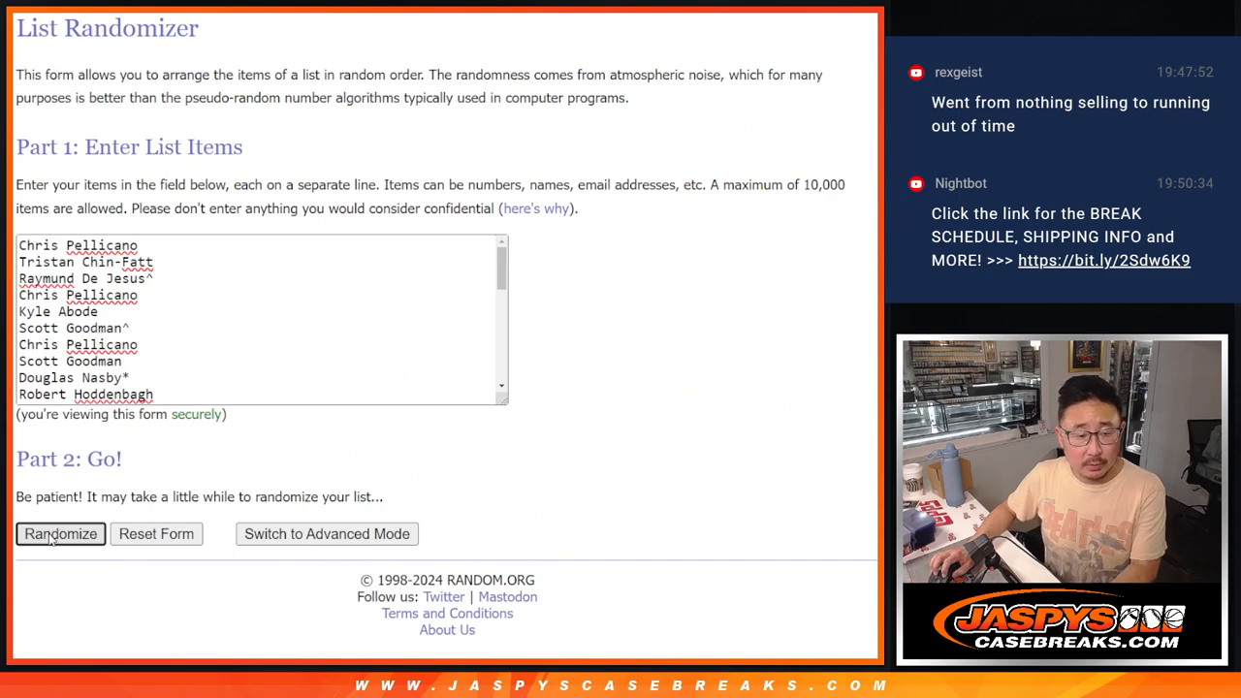
Step: Shuffle the final 32-name list with Randomize and Again!, reaching nine randomizations
left_click(60, 533)
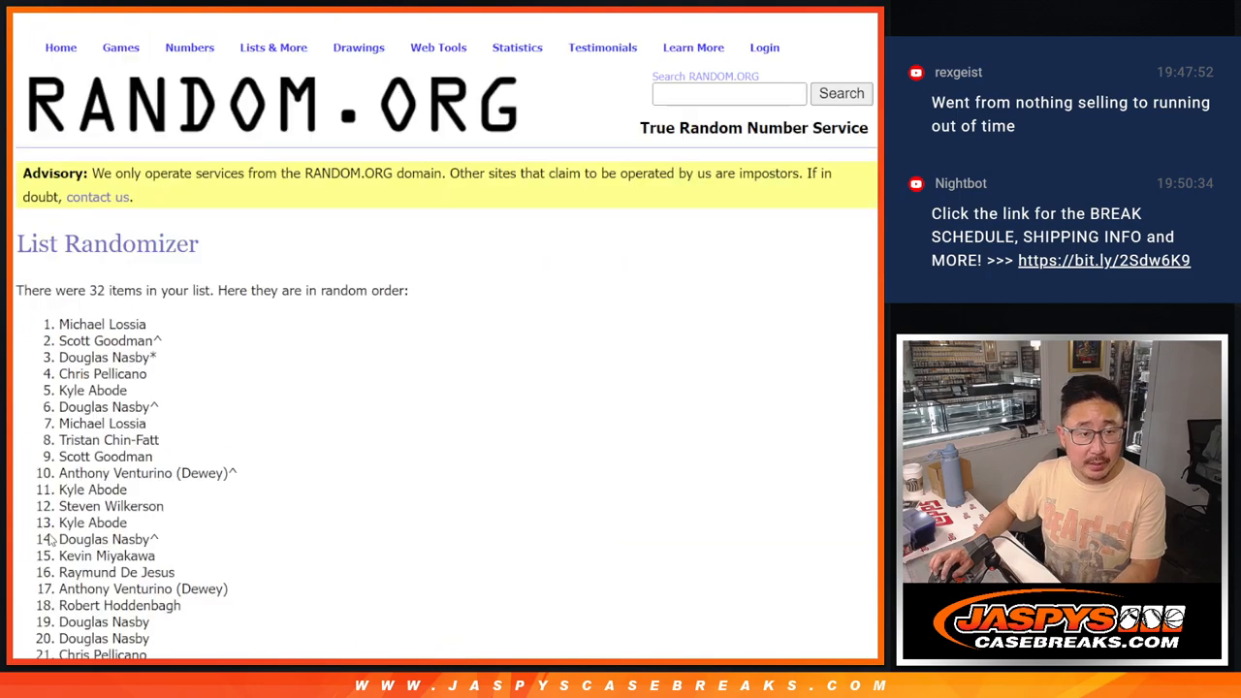
scroll("down", 3)
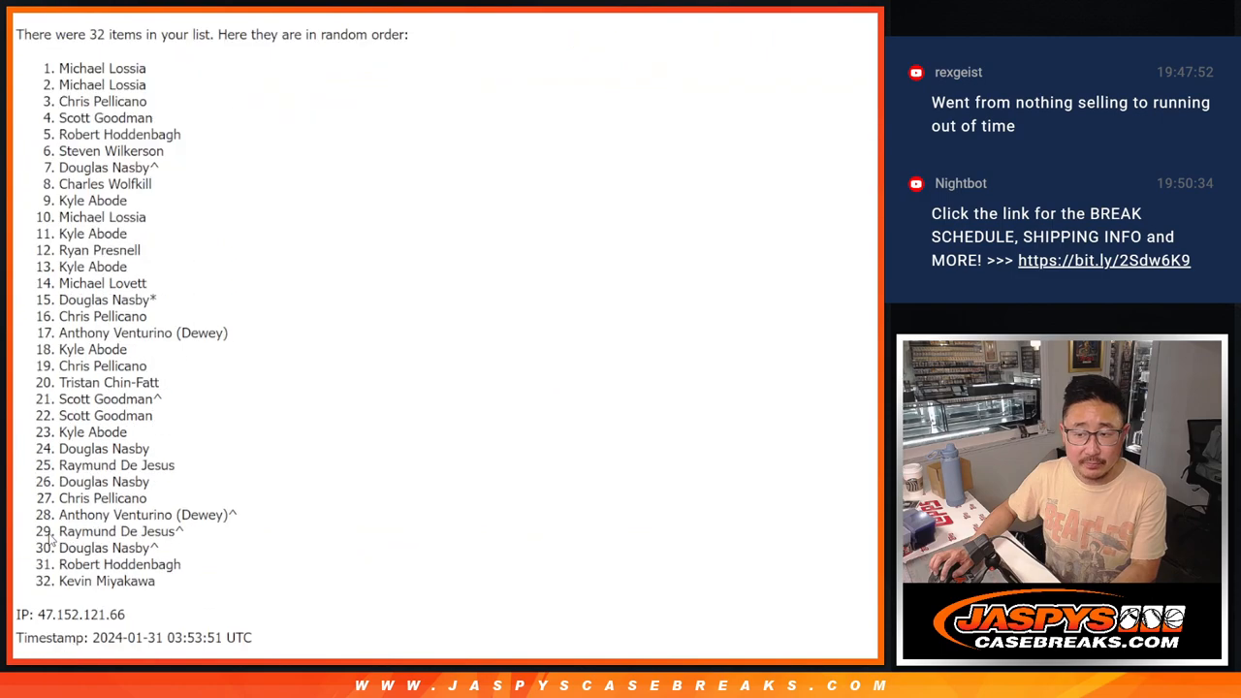
left_click(44, 534)
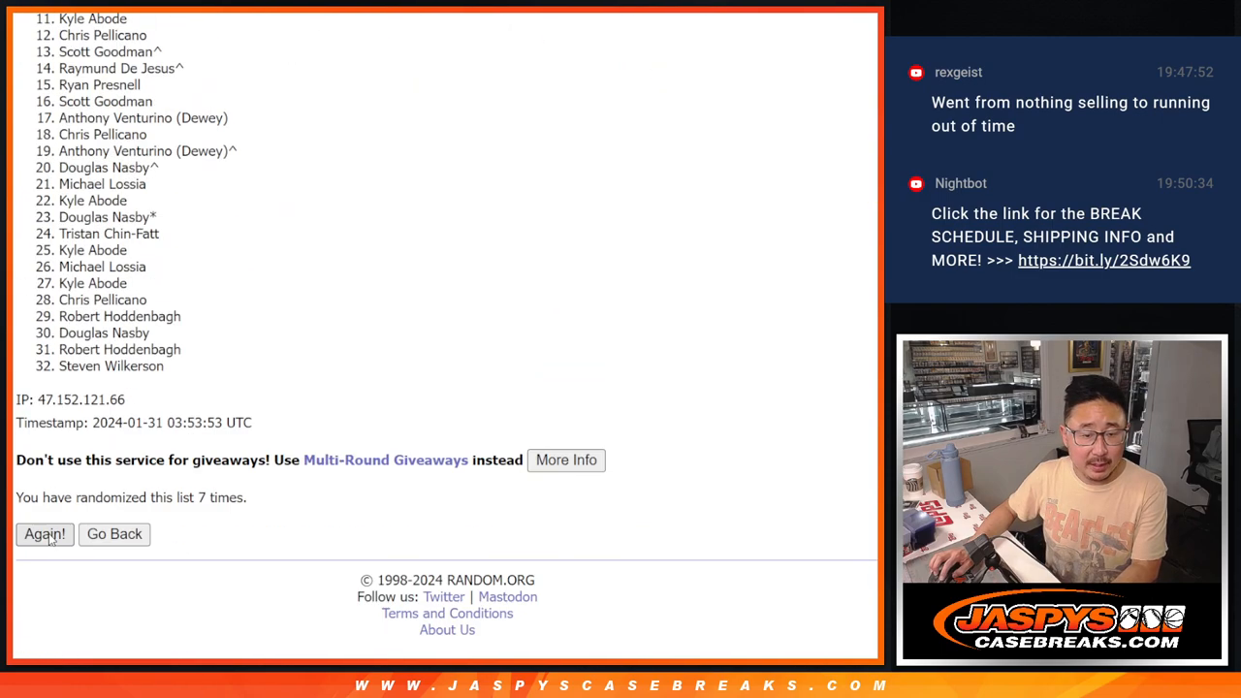
left_click(44, 534)
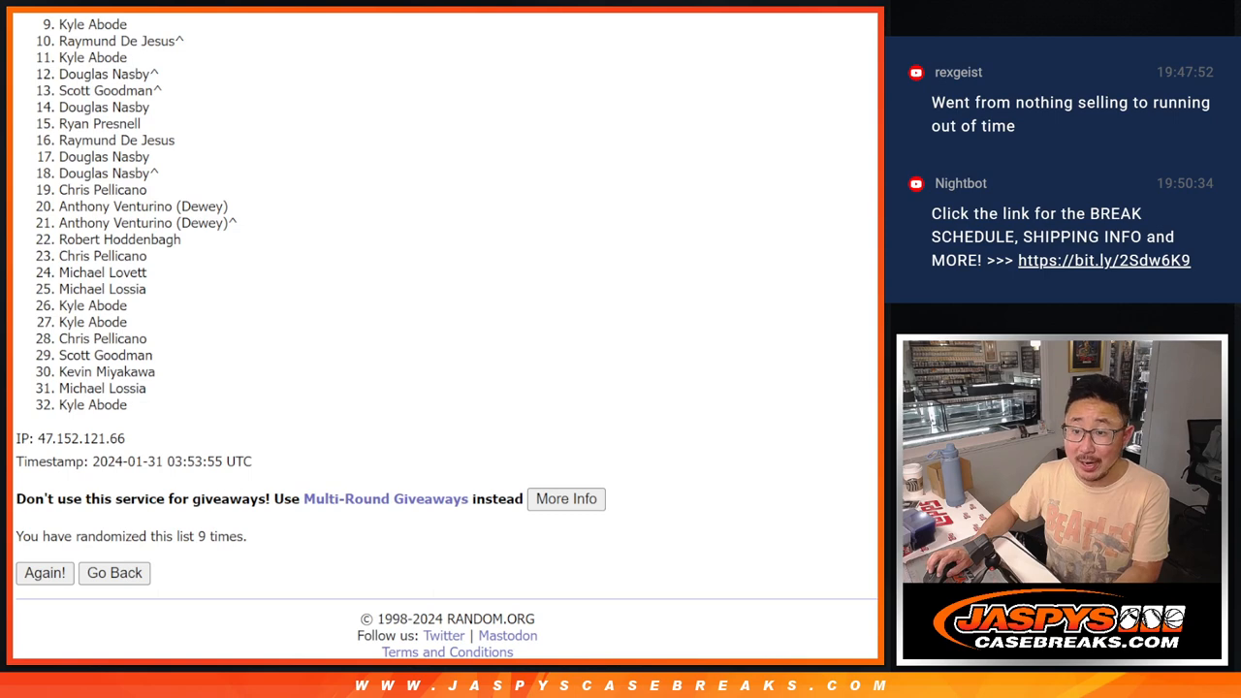
scroll("up", 3)
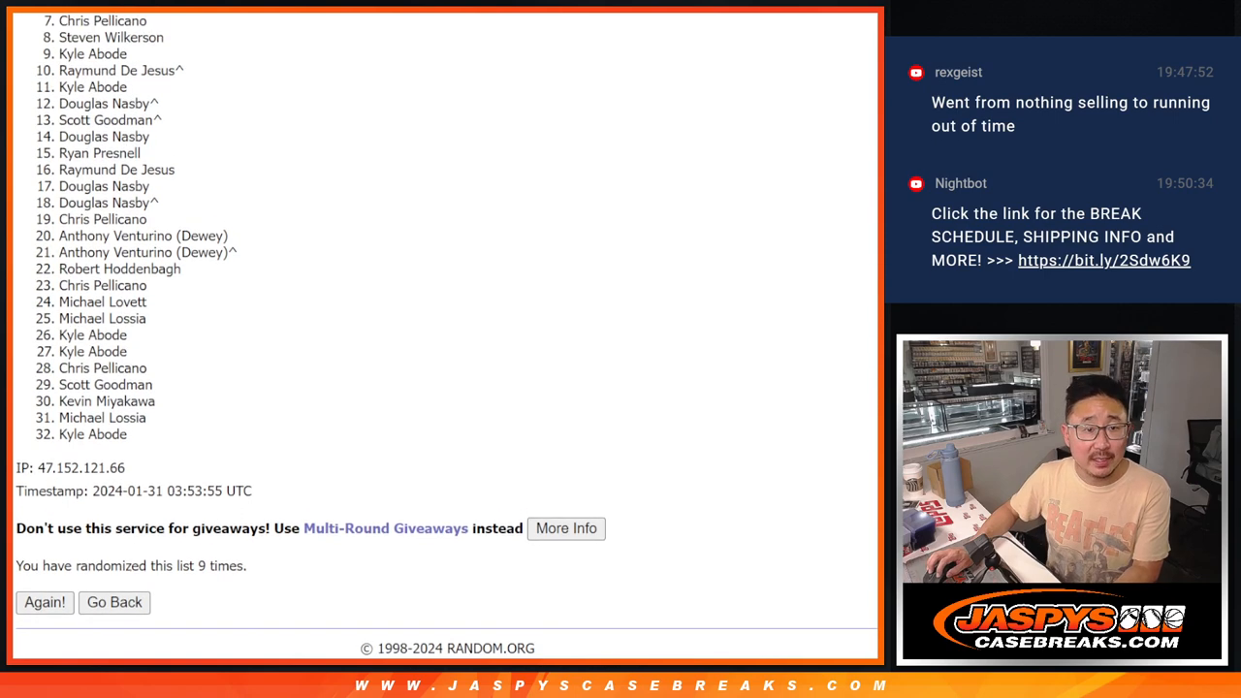
scroll("up", 3)
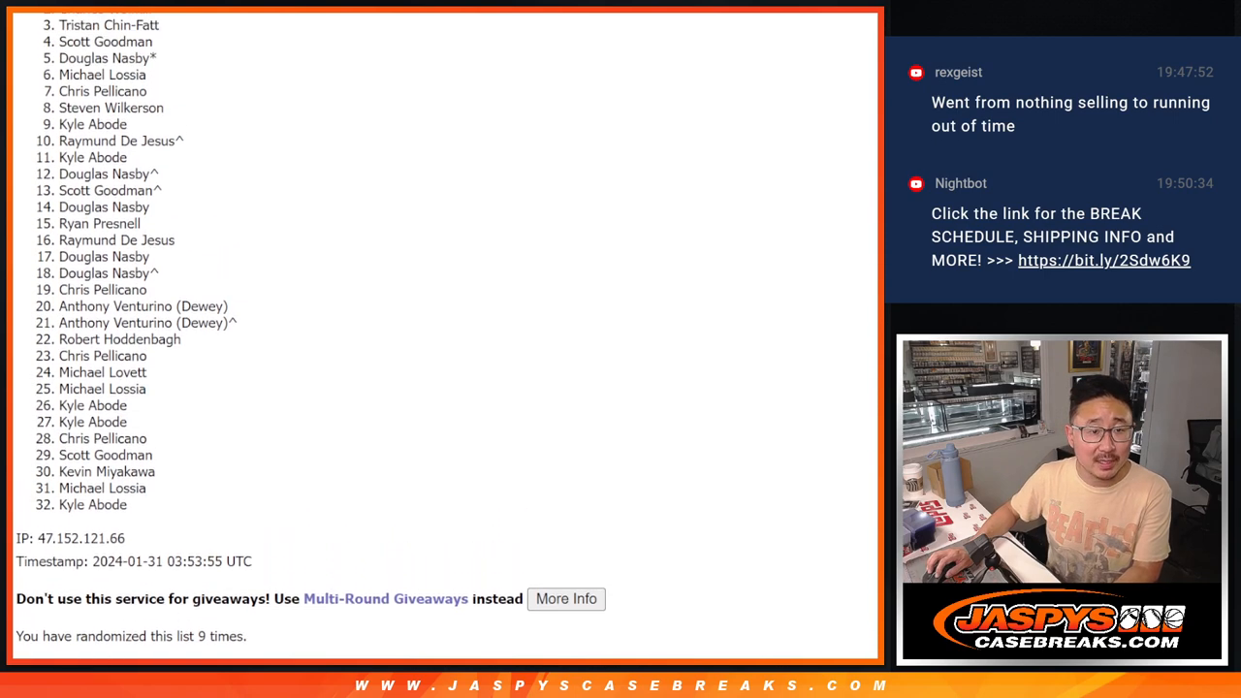